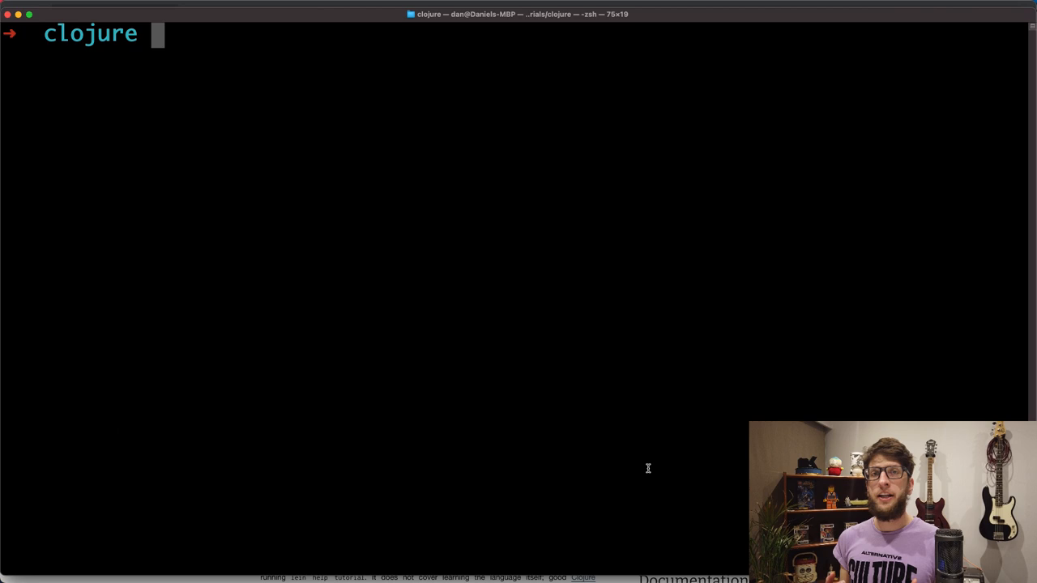
Step: Create a Leiningen app project named getting-started from Terminal with 'lein new app'
{"action": "type", "text": "lein new app gett"}
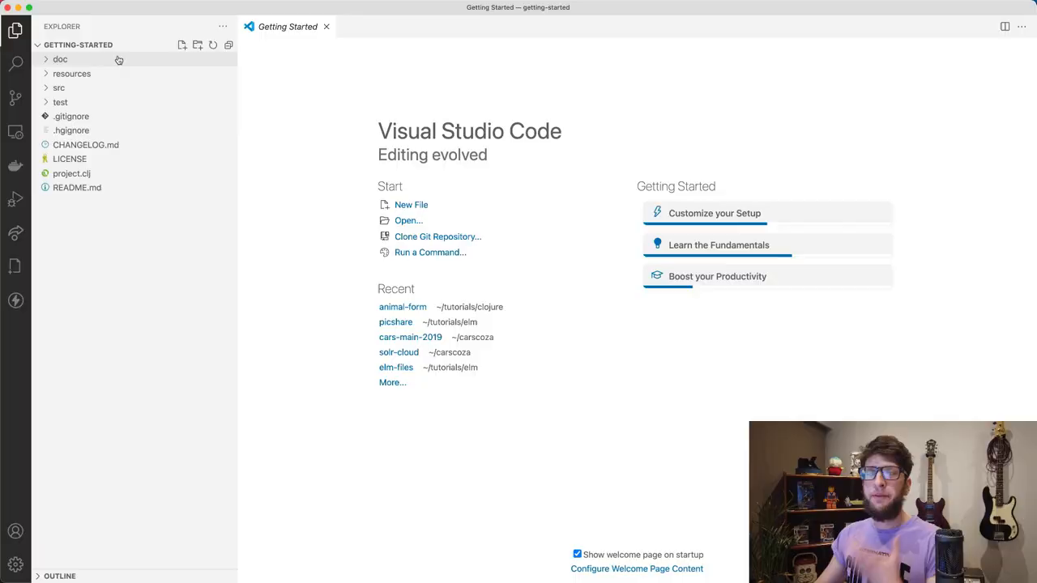
Step: With core.clj in the editor, run 'lein run' in the integrated terminal to print Hello, World!
{"action": "left_click", "coordinate": [59, 88]}
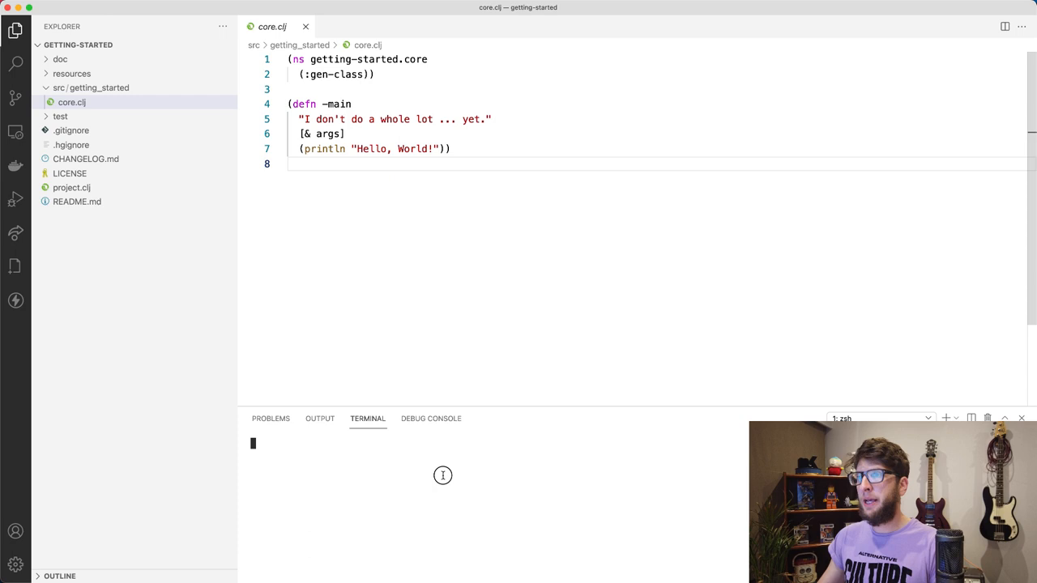
{"action": "type", "text": "lein run"}
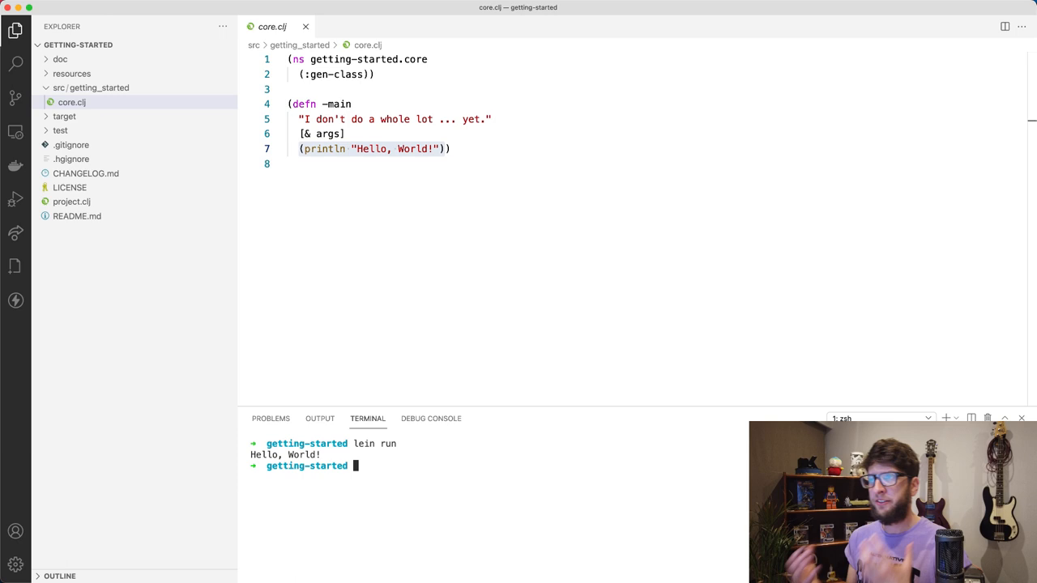
Step: Install Calva from the Extensions view and search for 'rainbow brackets'
{"action": "left_click", "coordinate": [13, 133]}
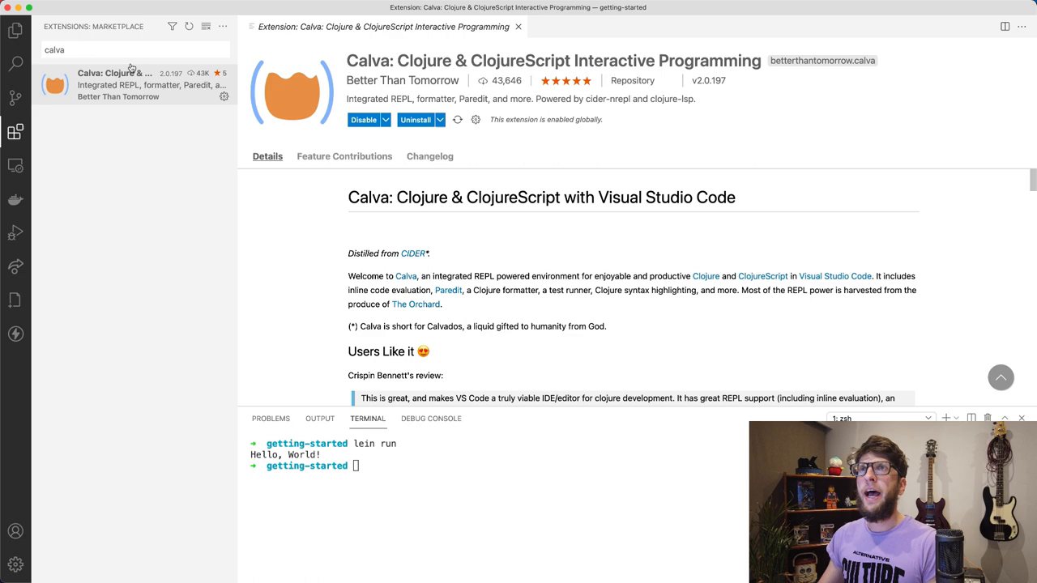
{"action": "type", "text": "rainbow brackets"}
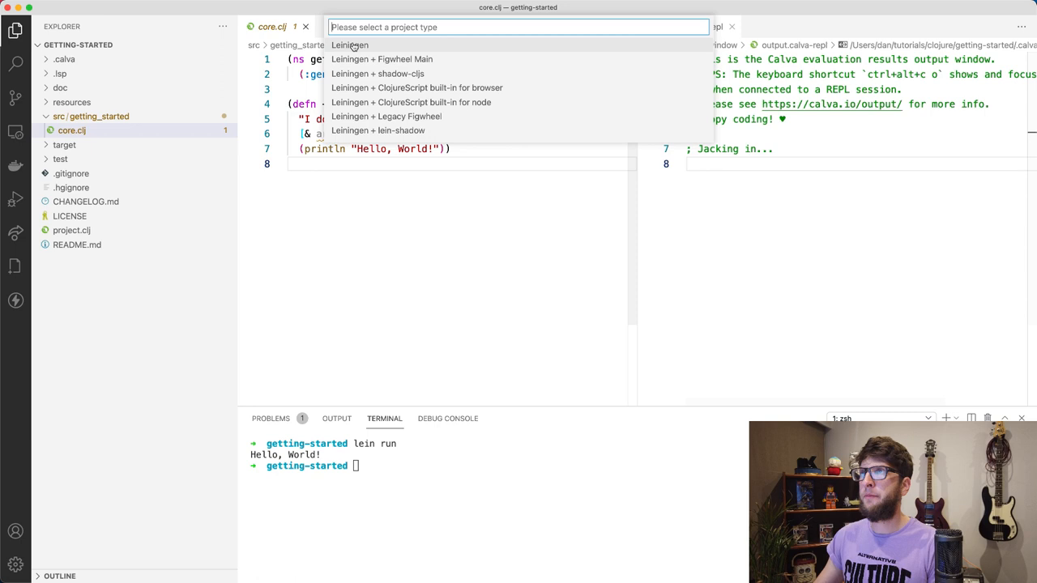
Step: Jack in with the Leiningen project type and add (+ 1 1) at the end of core.clj
{"action": "left_click", "coordinate": [352, 46]}
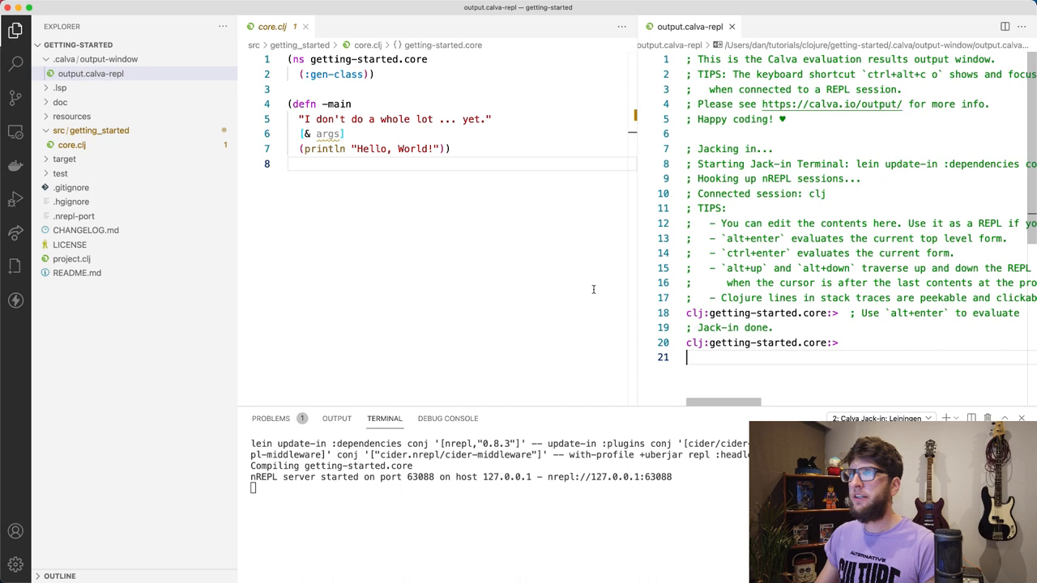
{"action": "type", "text": "(+ 1 1)"}
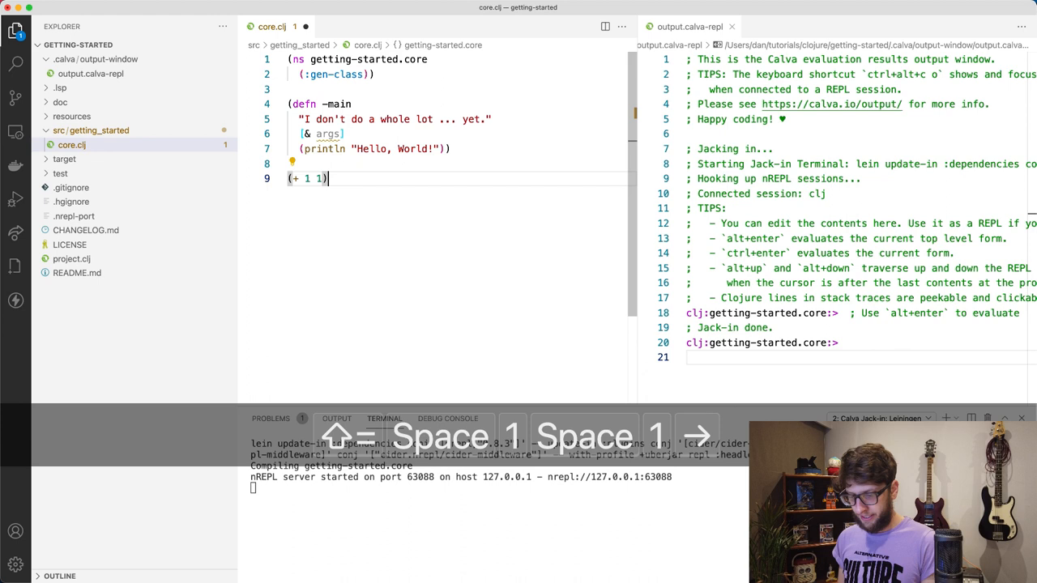
Step: Evaluate (+ 1 1) to get 2, then begin (defn say-hi [name]) in core.clj
{"action": "key", "text": "alt+enter"}
{"action": "type", "text": "(defn ds"}
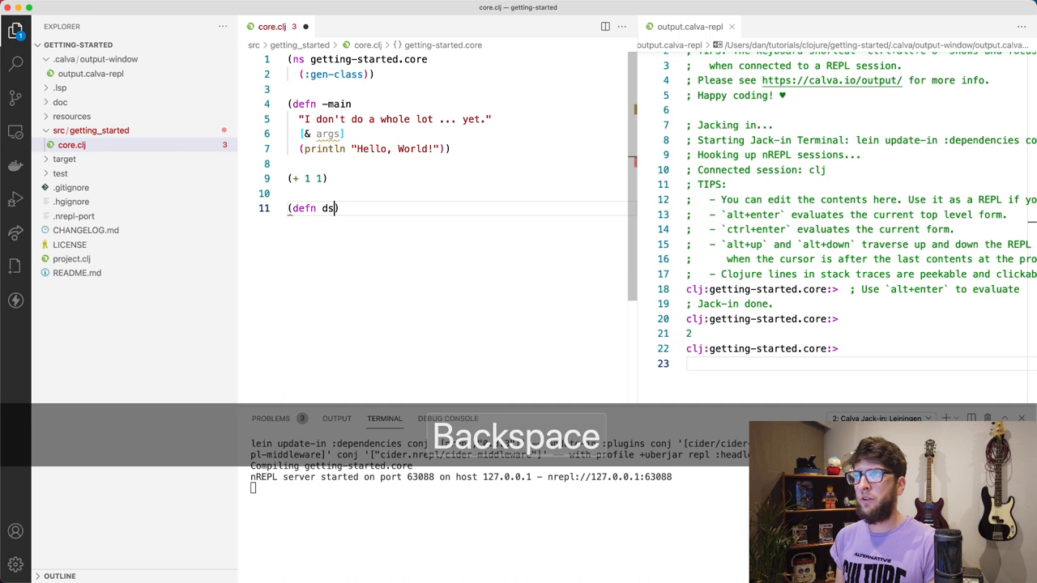
{"action": "type", "text": "say-hi [name]"}
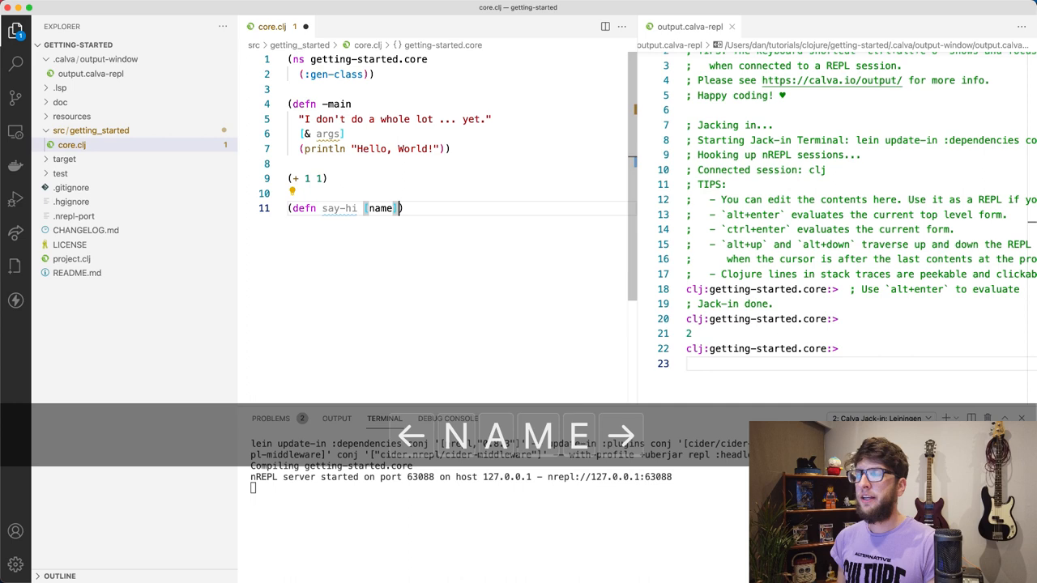